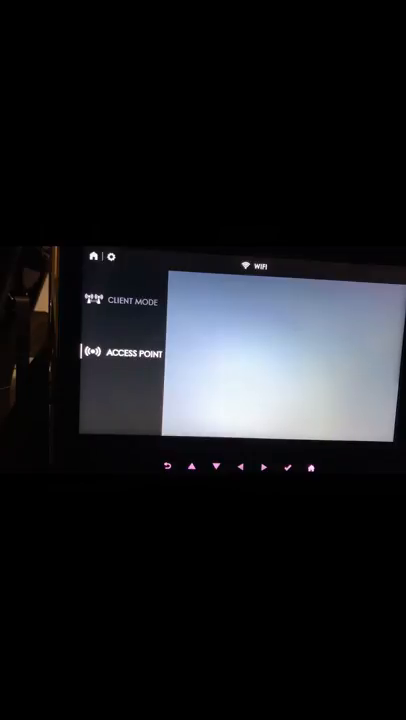
Enter the access point's network name and password under WPA2-PSK encryption
{"action": "left_click", "coordinate": [130, 352]}
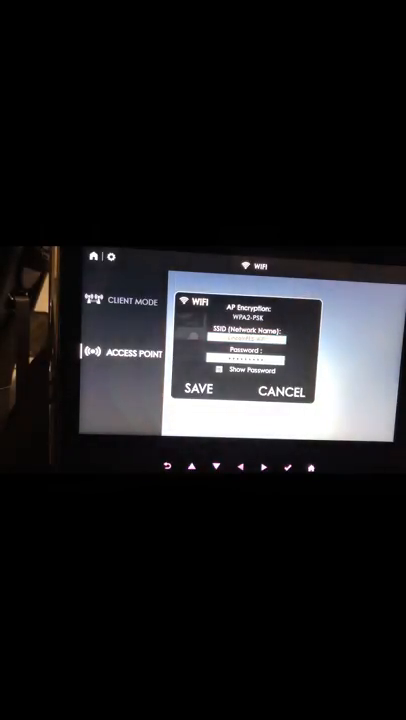
{"action": "left_click", "coordinate": [214, 370]}
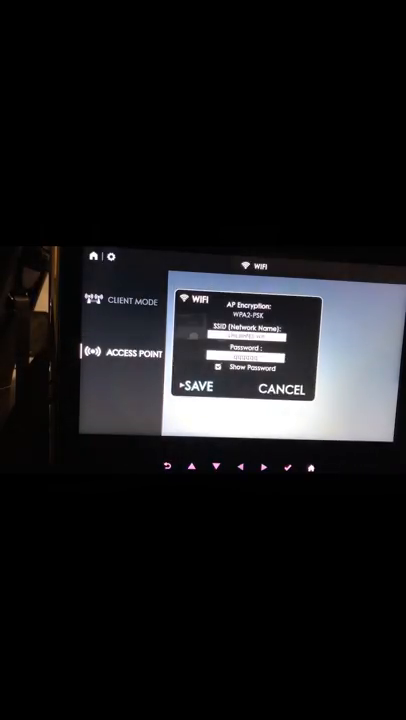
Reveal the password and save, raising the password-too-short warning
{"action": "left_click", "coordinate": [250, 354]}
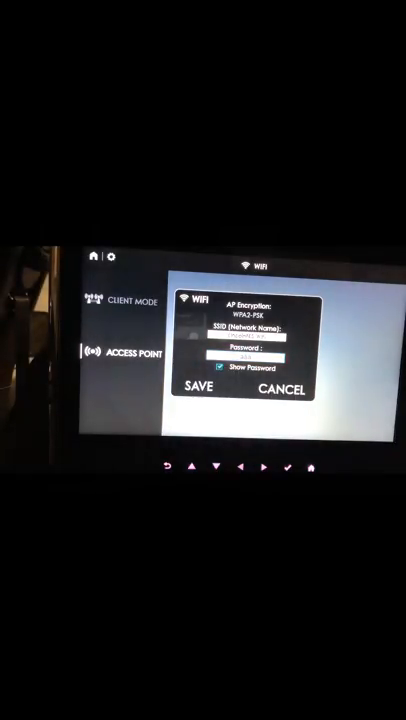
{"action": "left_click", "coordinate": [204, 388]}
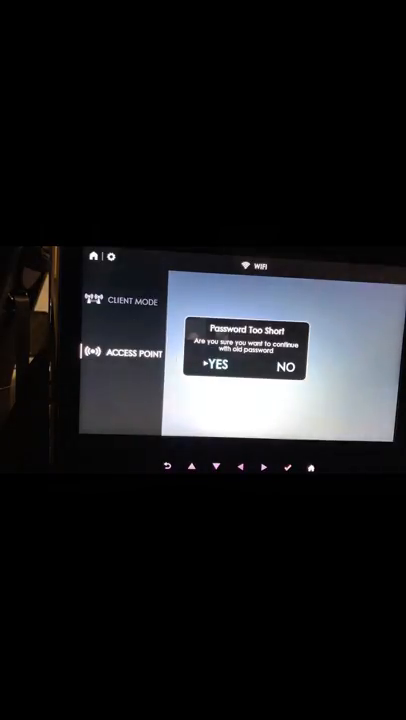
Continue with the short password and send the iPhone to its Wi-Fi settings for LincolnFES-WiFi
{"action": "left_click", "coordinate": [216, 368]}
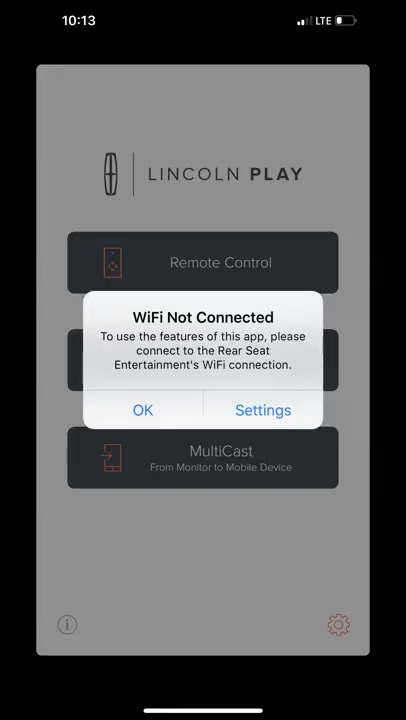
{"action": "left_click", "coordinate": [264, 410]}
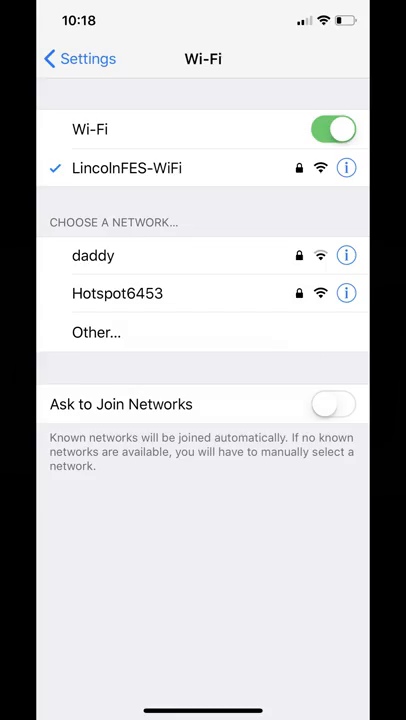